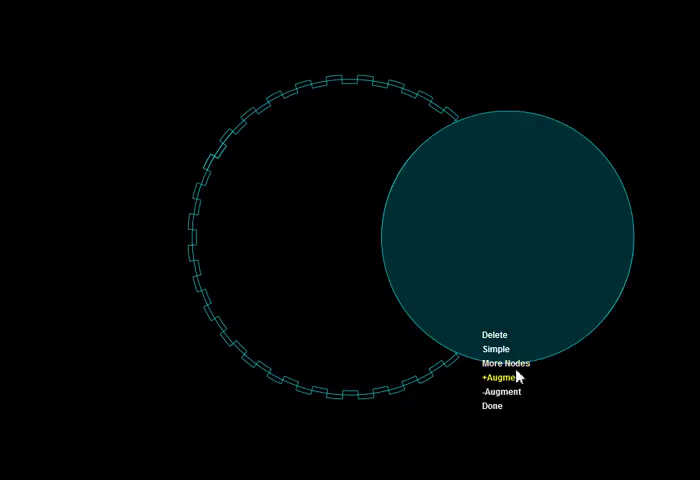
# Step: Create a seven-circle ring via More Nodes and augment every circle with inner rings and detail
pyautogui.click(506, 364)
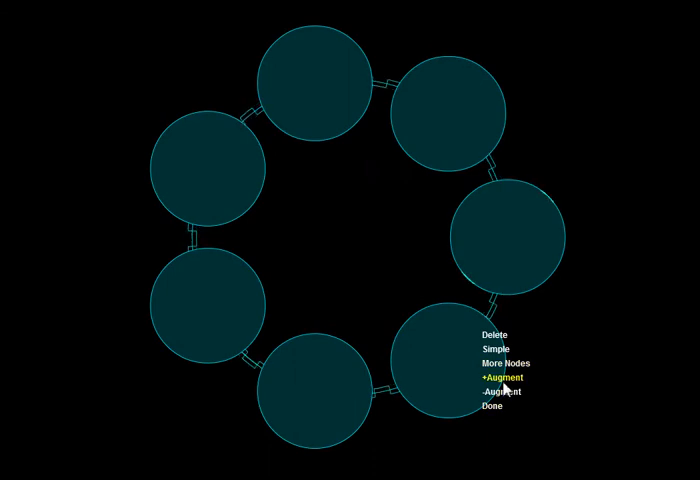
pyautogui.click(496, 376)
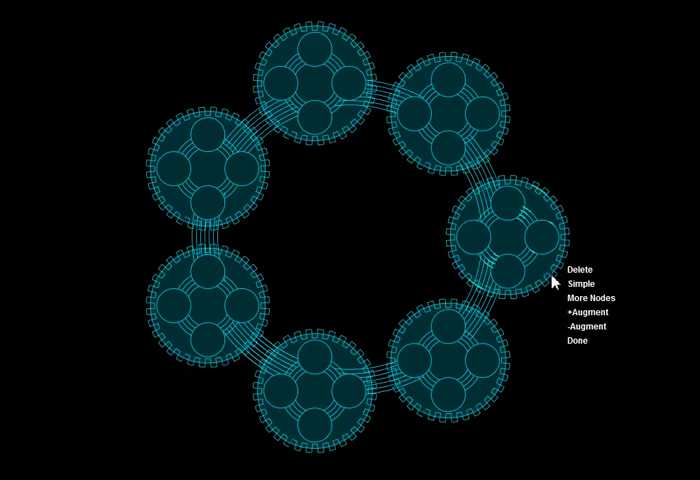
# Step: Expand the augmented ring into flower-like sub-circle clusters around a six-circle central ring
pyautogui.click(590, 298)
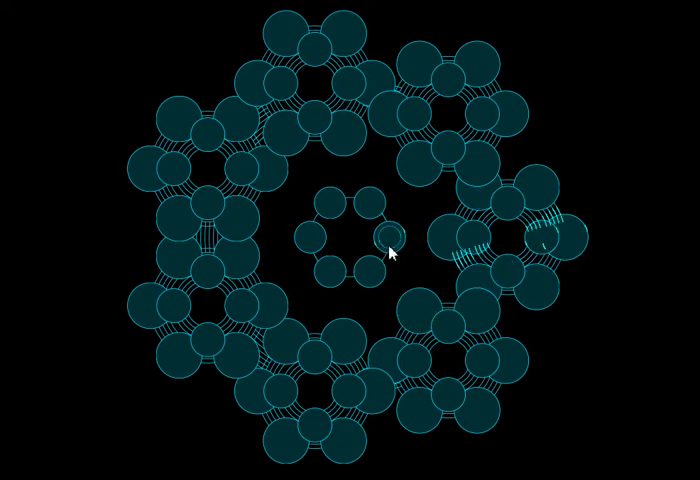
# Step: Augment repeatedly until the cluster collapses into one solid teal circle with tick-marked edges
pyautogui.click(388, 238)
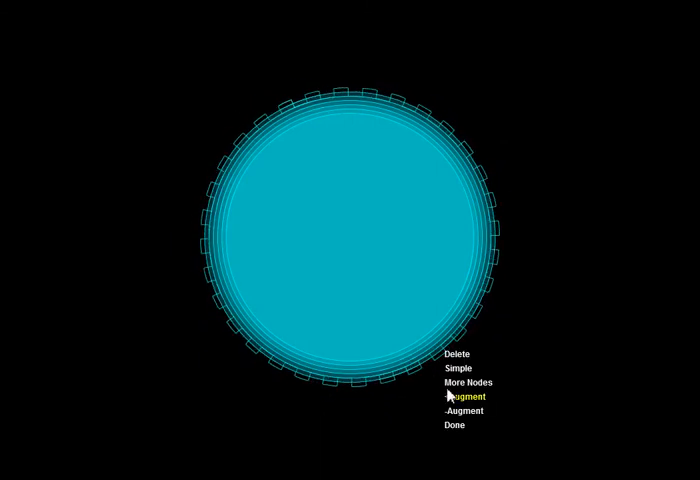
# Step: Reset via Simple / More Nodes to an eight-circle linked ring around a central cluster
pyautogui.click(470, 382)
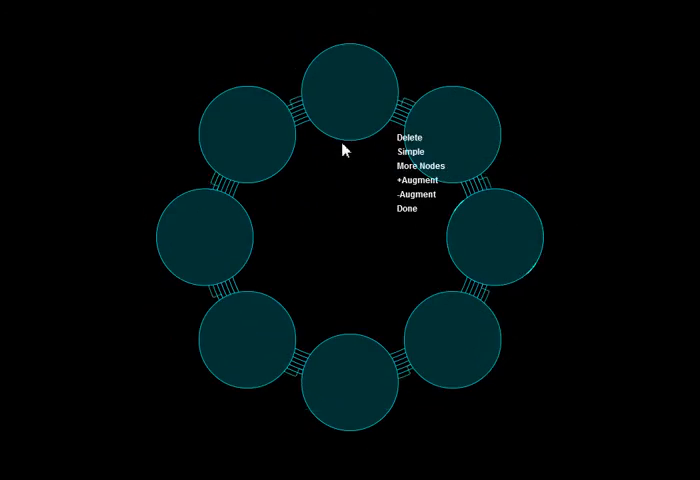
pyautogui.click(406, 208)
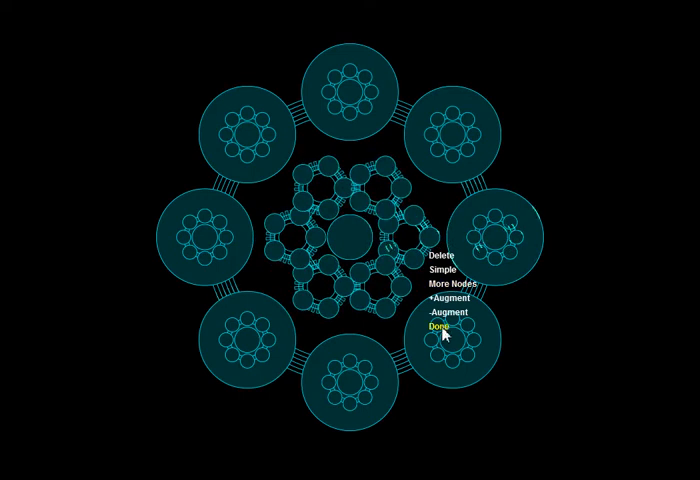
# Step: Begin a new Simple three-circle diagram and grow it to a five-circle pentagon ring
pyautogui.click(438, 326)
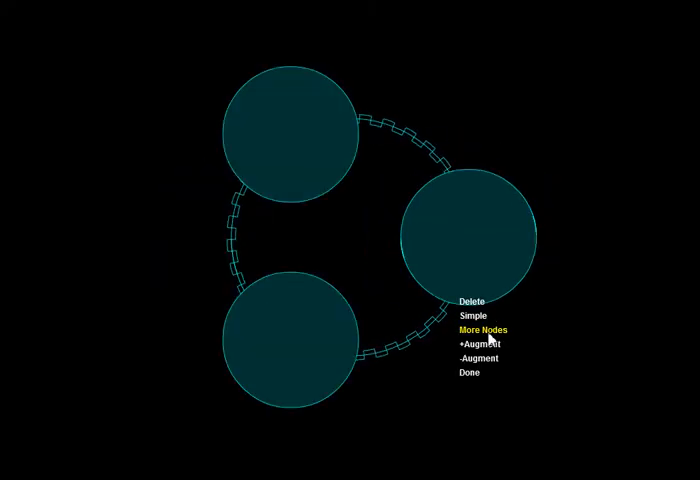
pyautogui.click(482, 328)
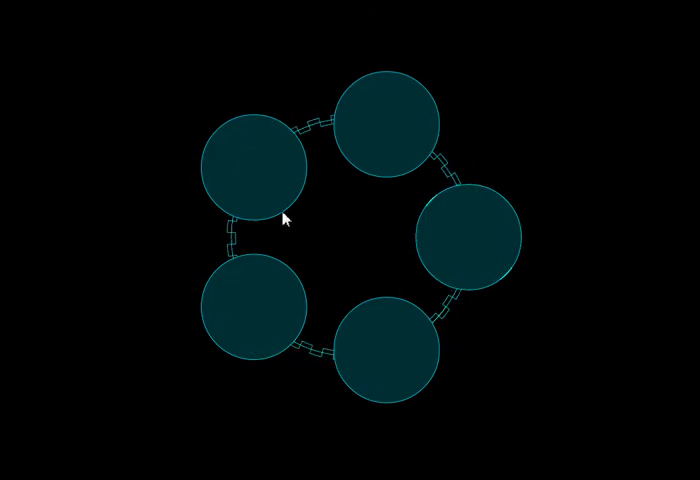